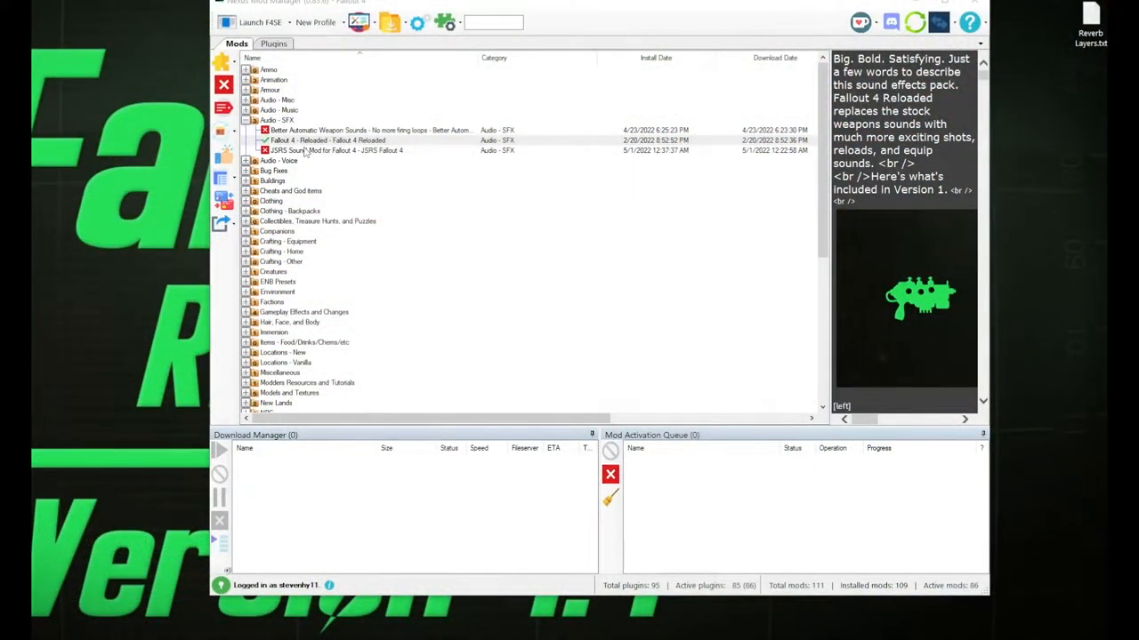
Step: Permanently delete and uninstall the Fallout 4 - Reloaded mod, confirming the warning
right_click(327, 140)
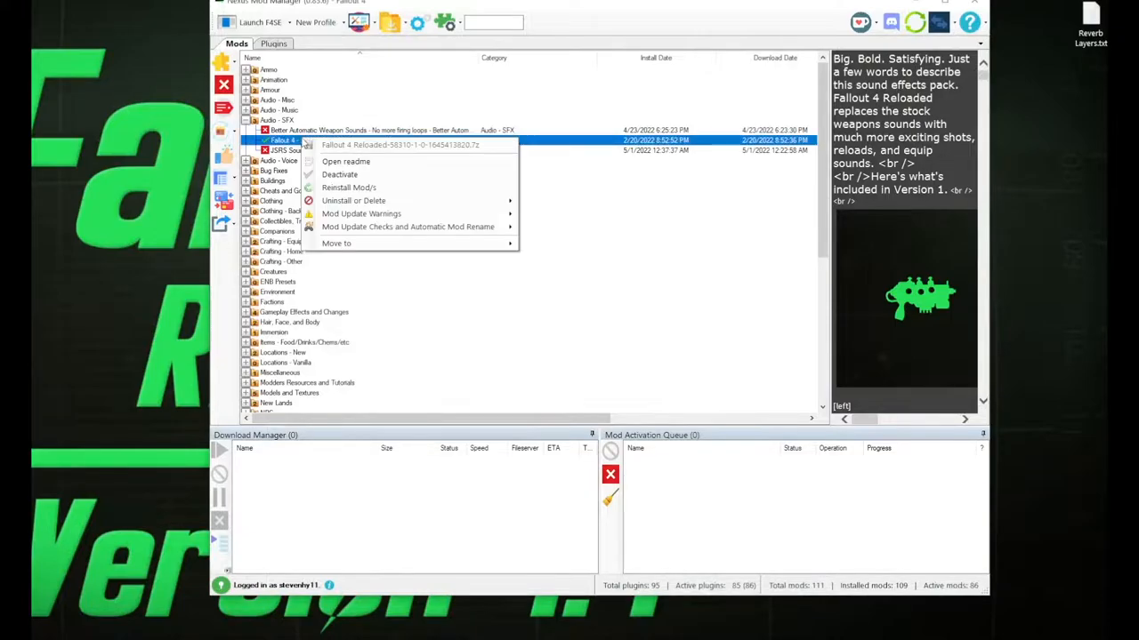
mouse_move(353, 200)
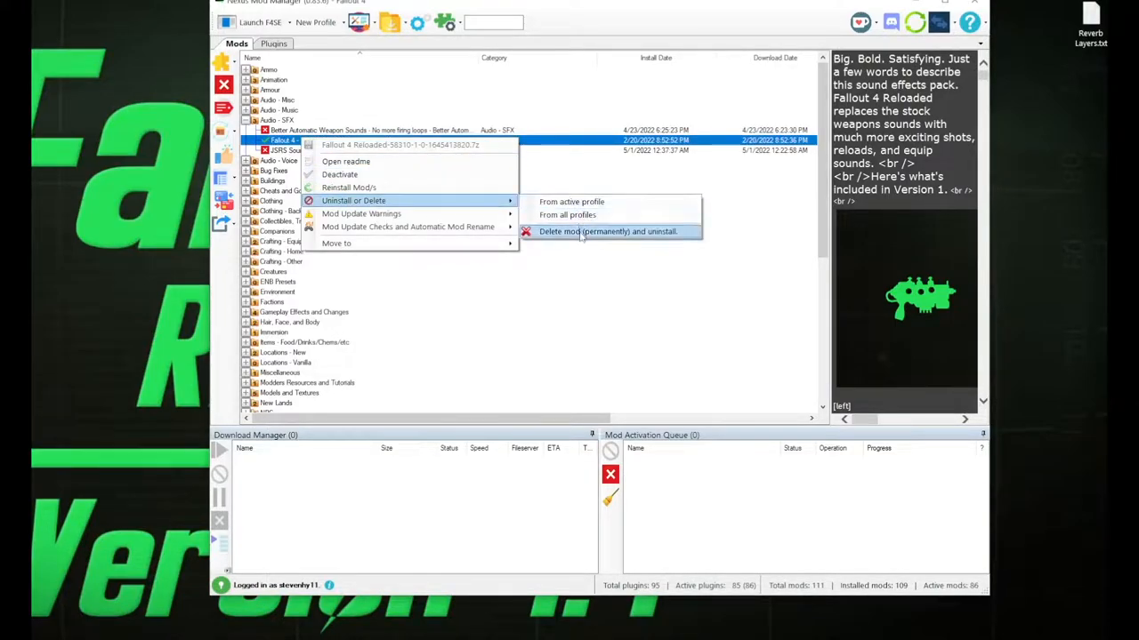
left_click(608, 231)
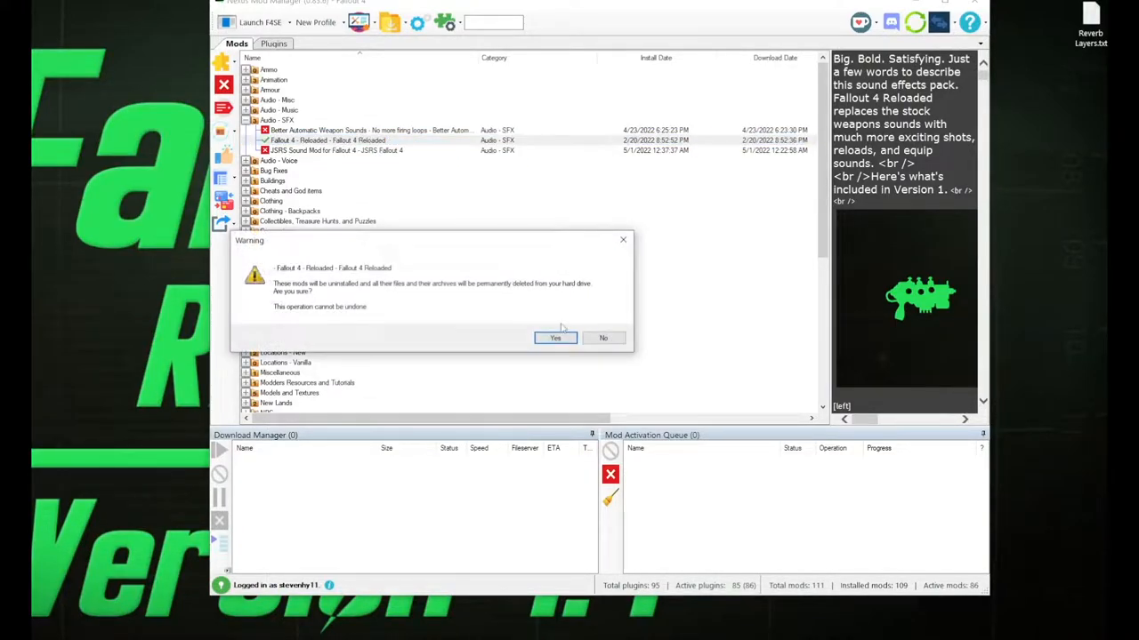
left_click(555, 338)
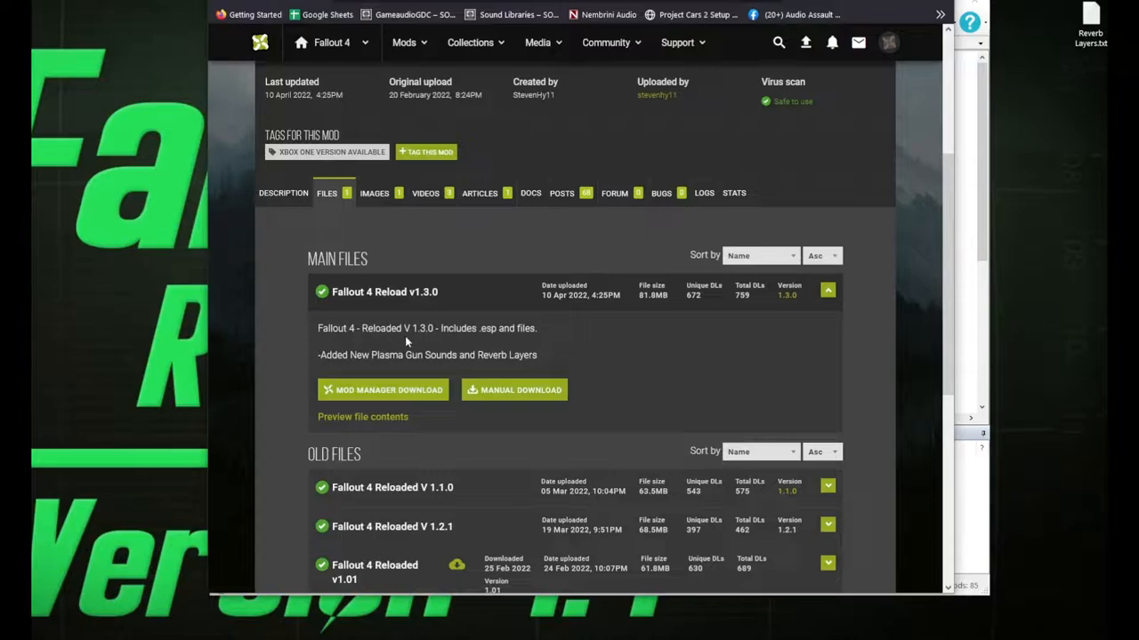
mouse_move(406, 346)
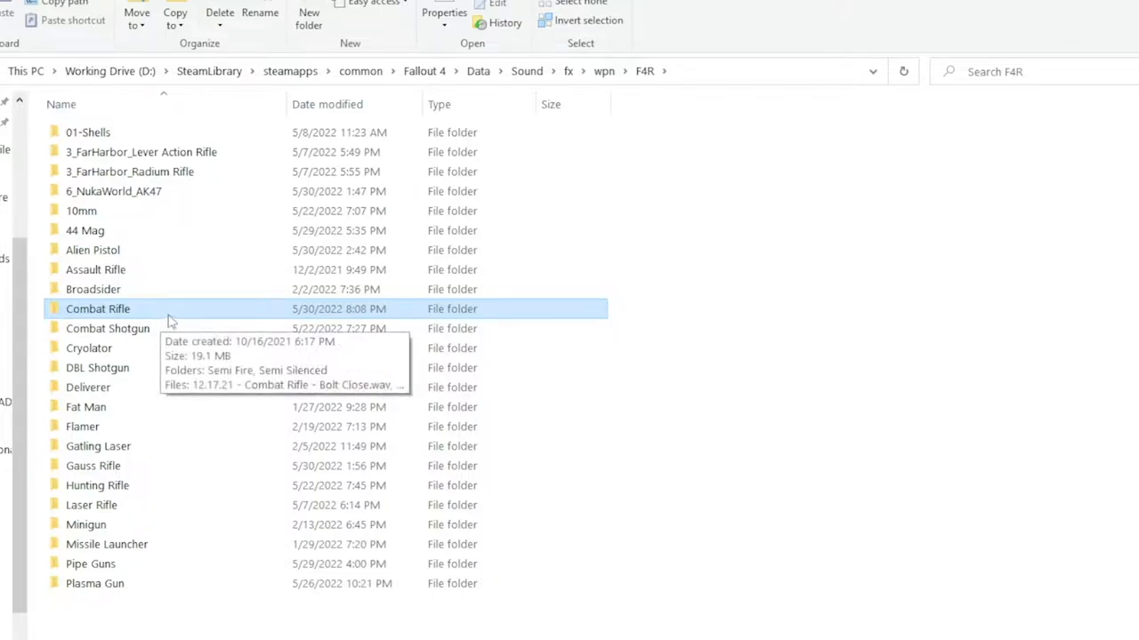
Step: Open Combat Rifle in F4R, then its Semi Fire subfolder of WAV variants
double_click(98, 309)
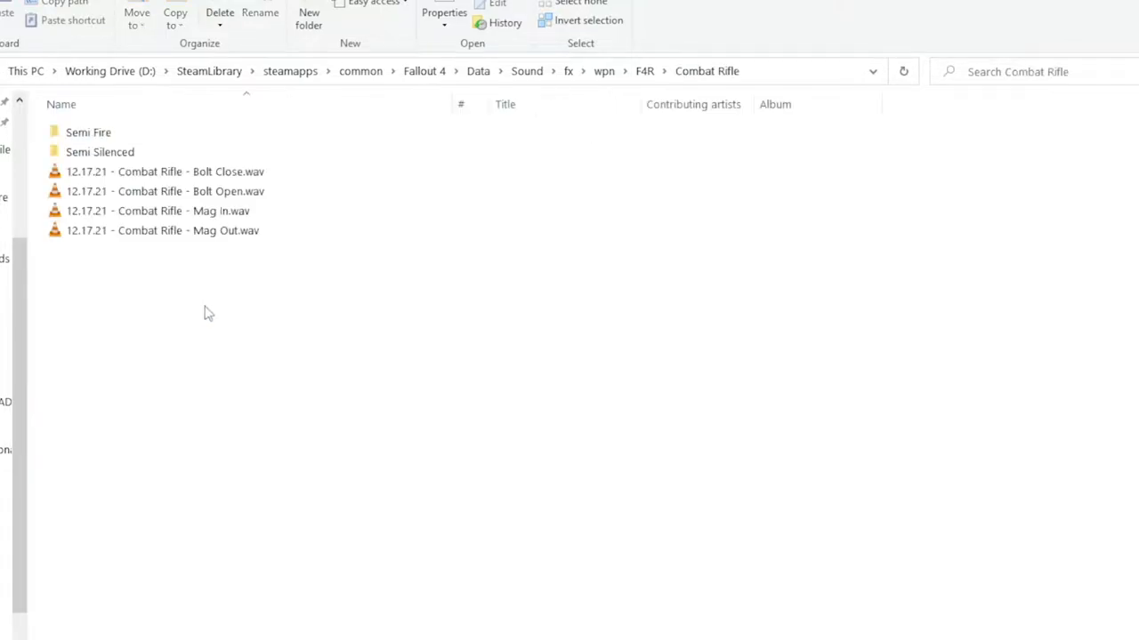
left_click(157, 211)
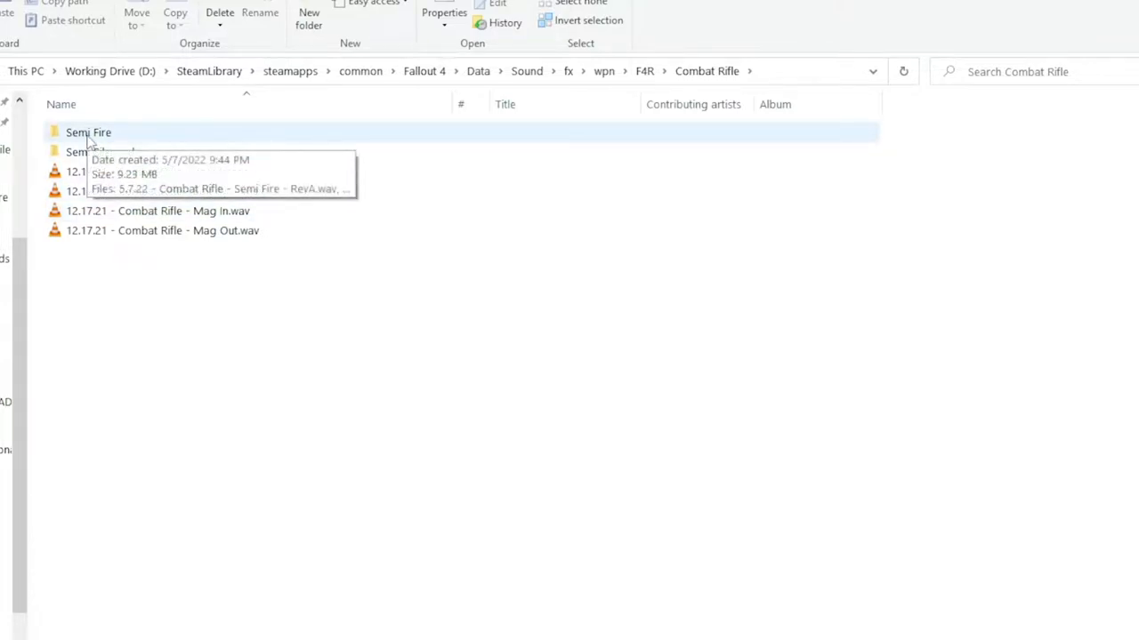
double_click(88, 131)
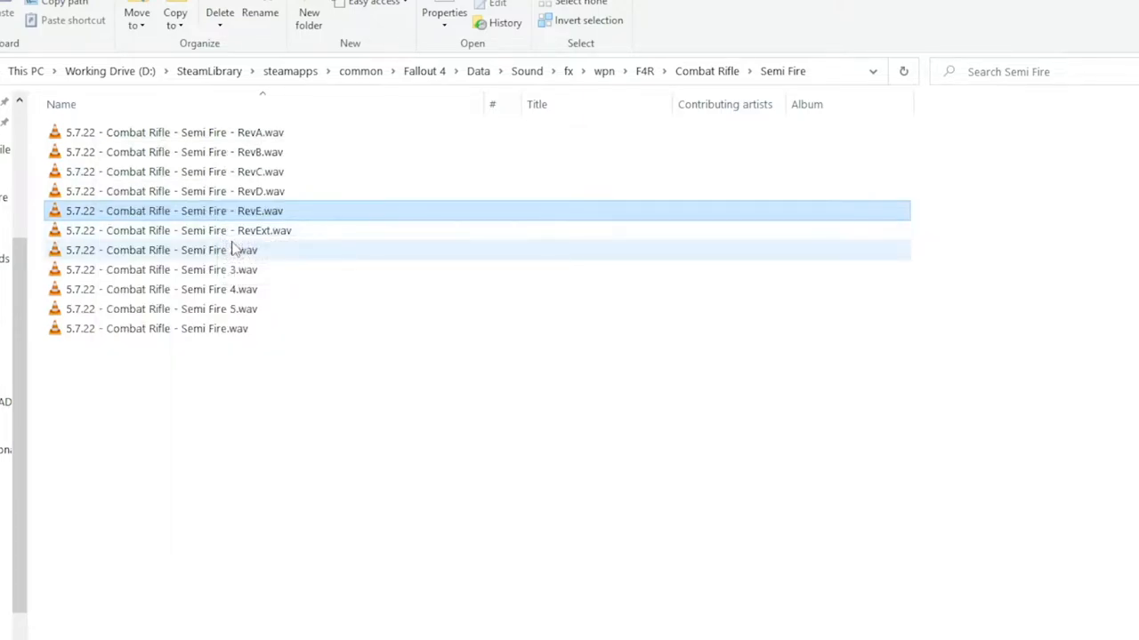
mouse_move(247, 234)
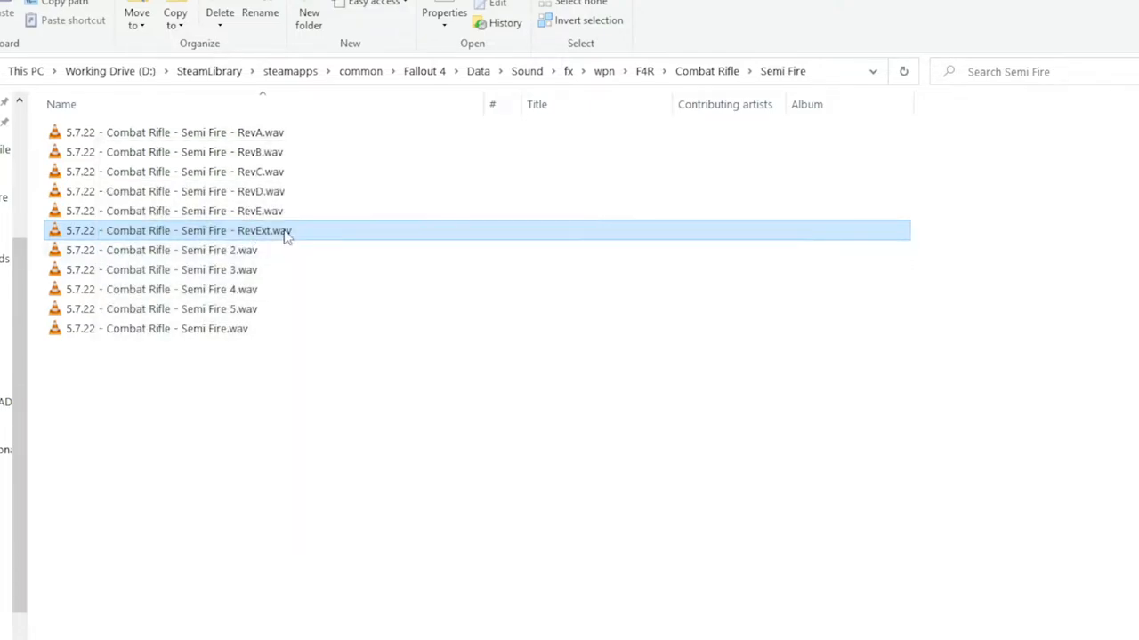
mouse_move(683, 86)
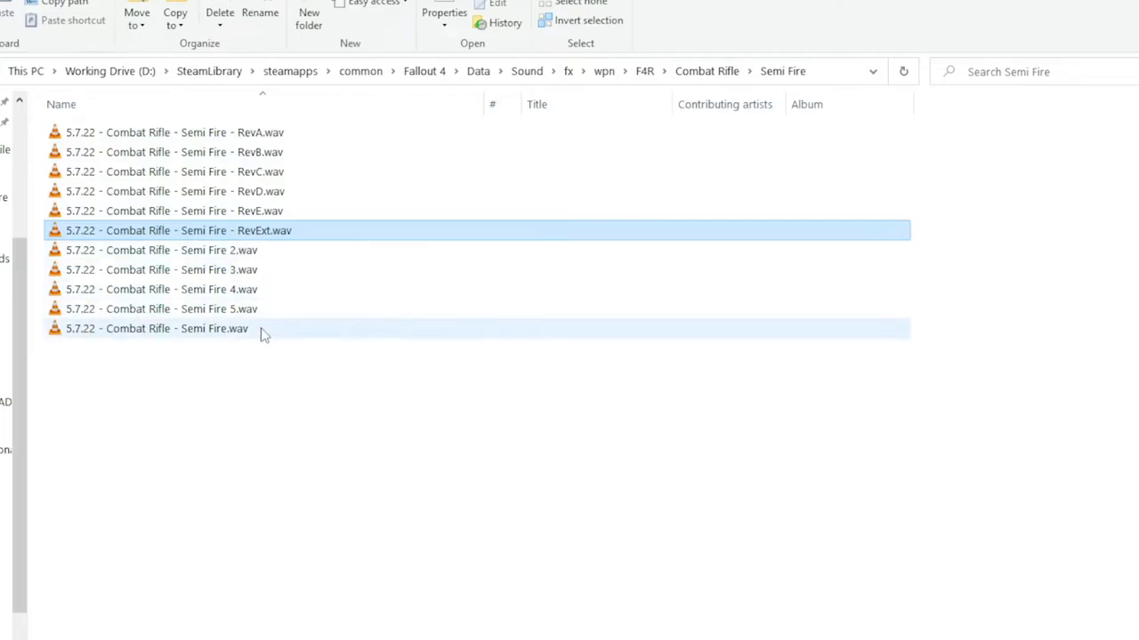
mouse_move(249, 269)
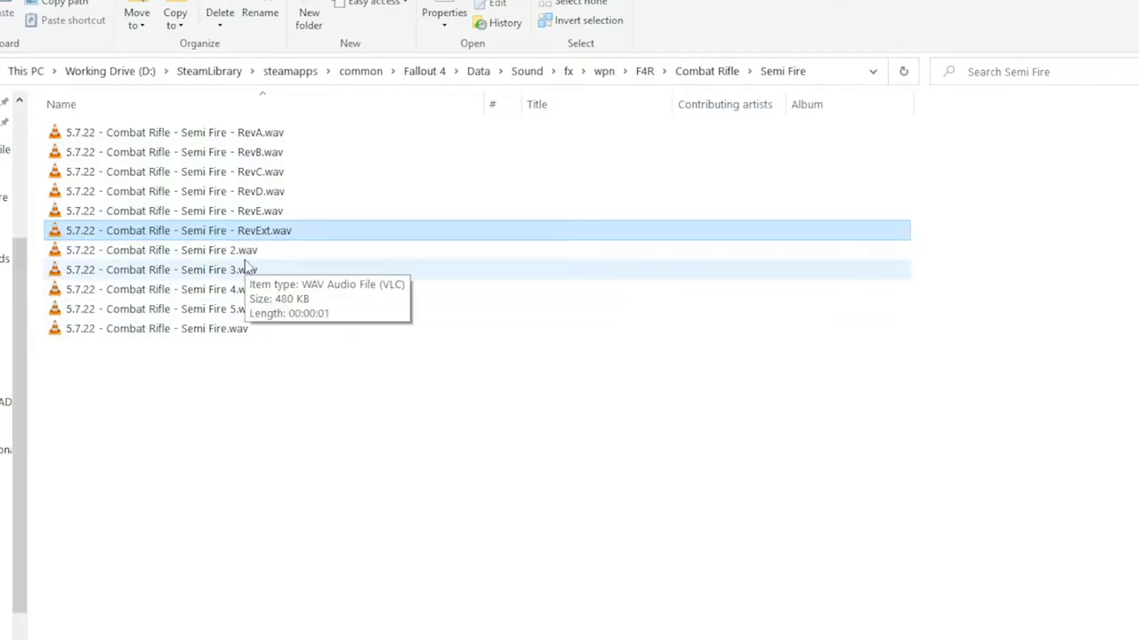
mouse_move(260, 328)
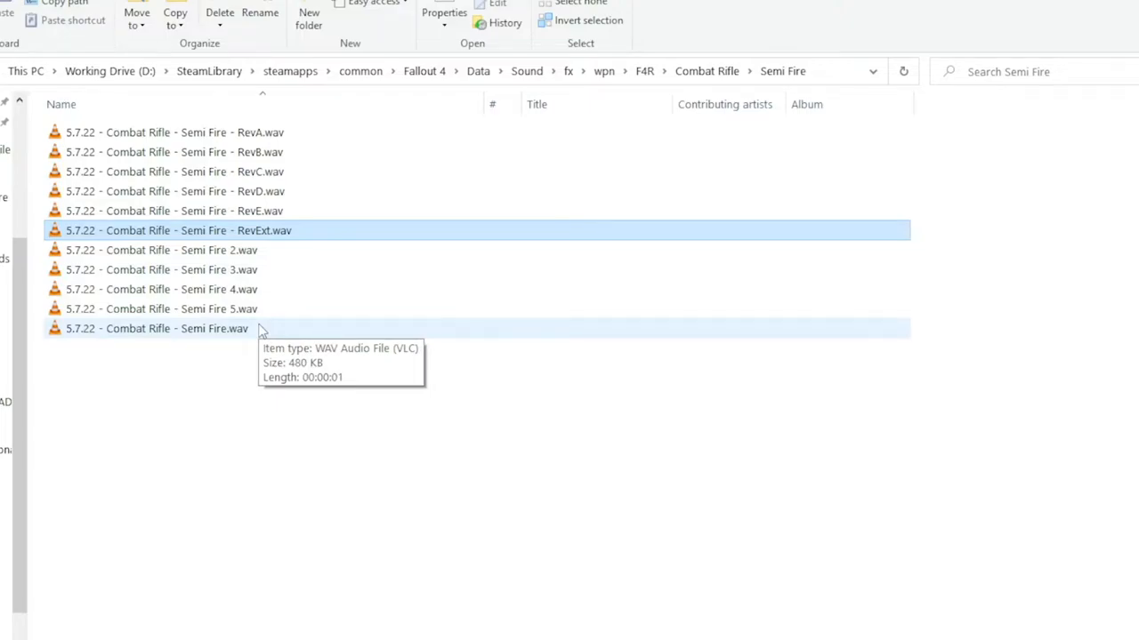
Step: Select Semi Fire.wav, then return to the F4R weapon folder list via the breadcrumb
left_click(160, 328)
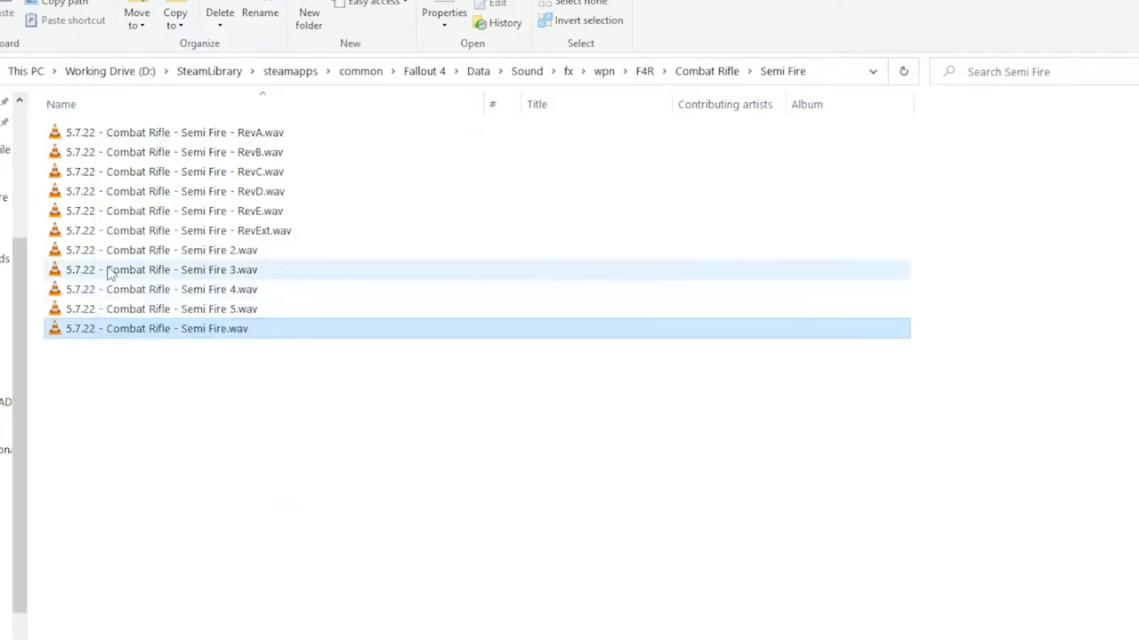
left_click(161, 250)
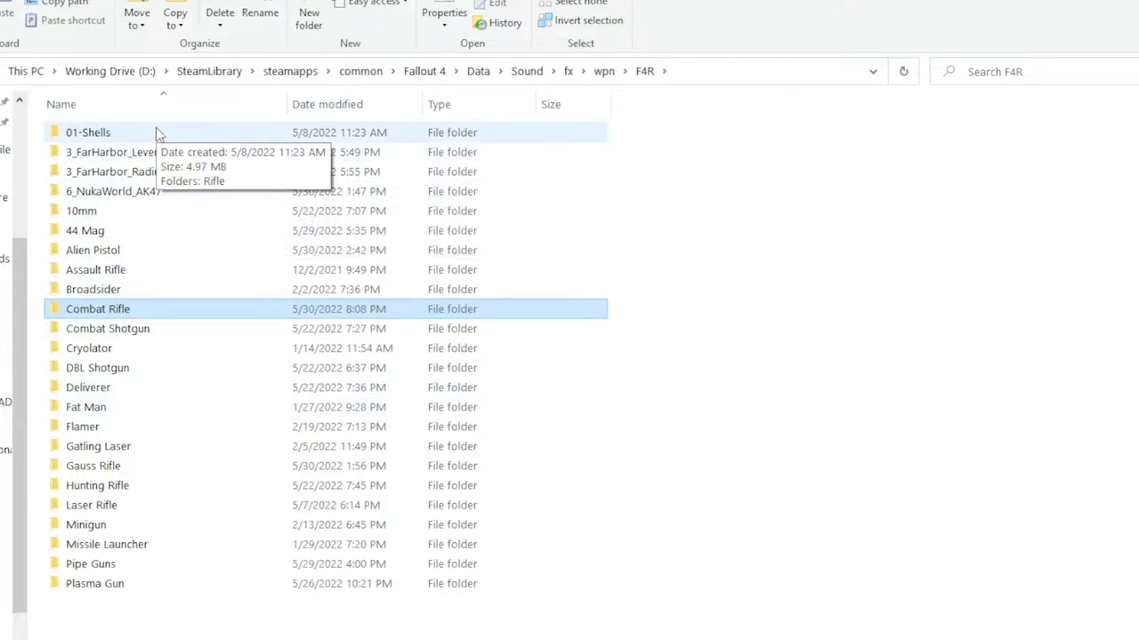
double_click(87, 132)
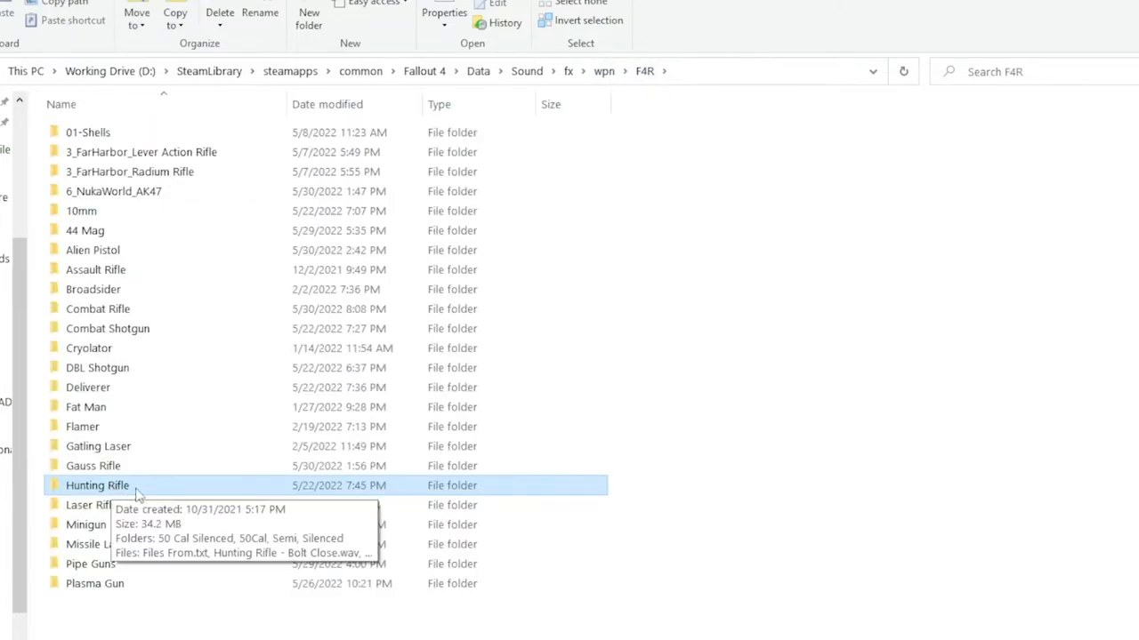
double_click(98, 485)
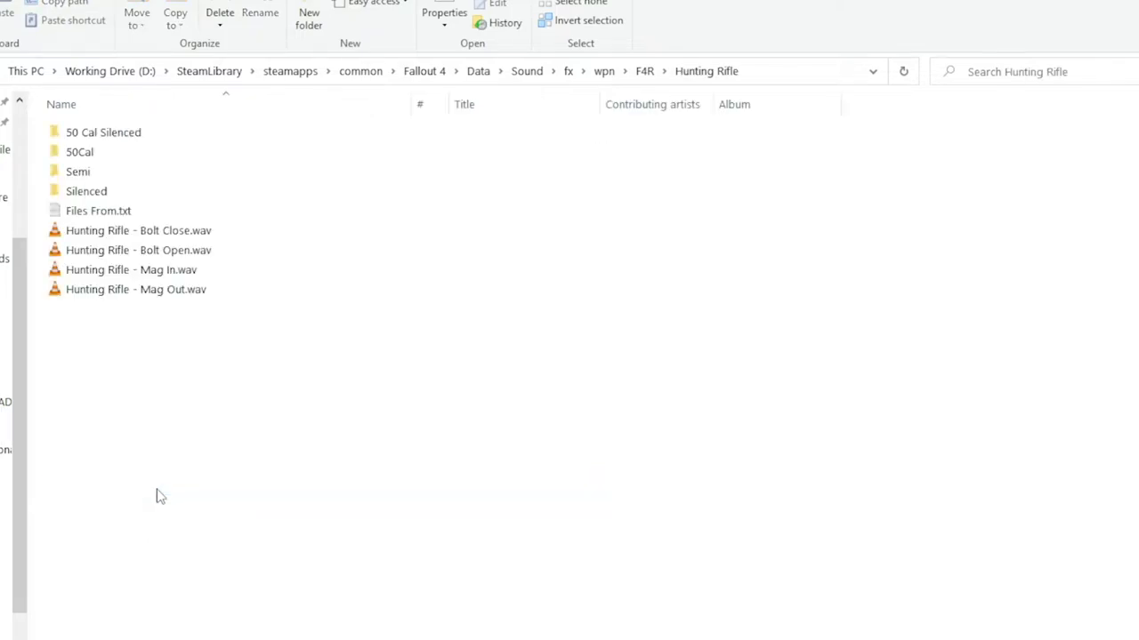
left_click(103, 131)
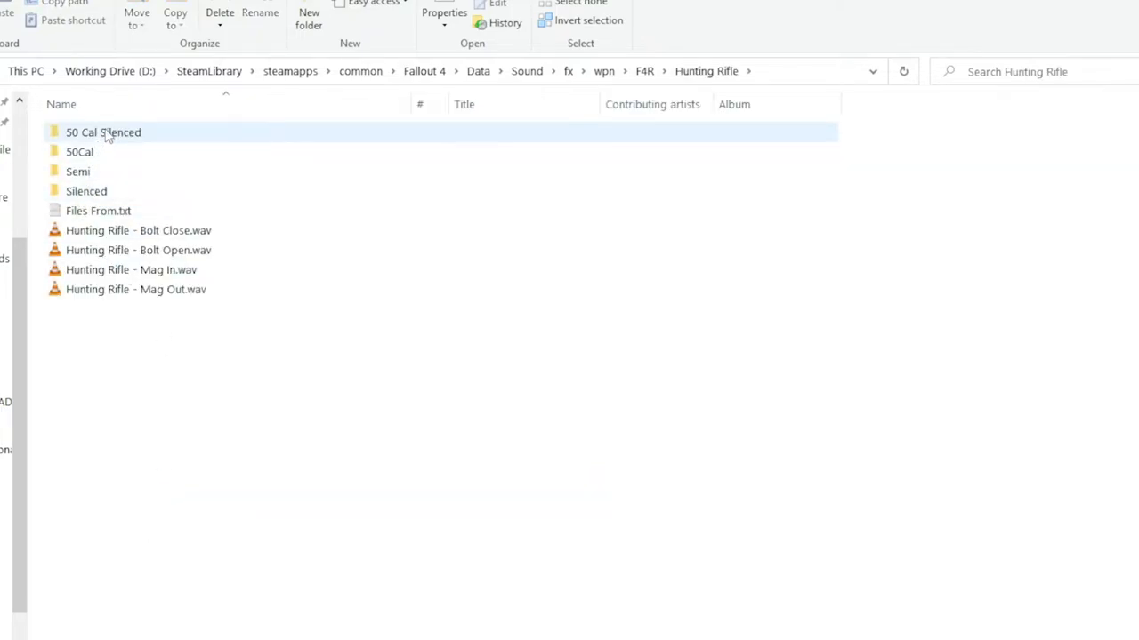
left_click(78, 171)
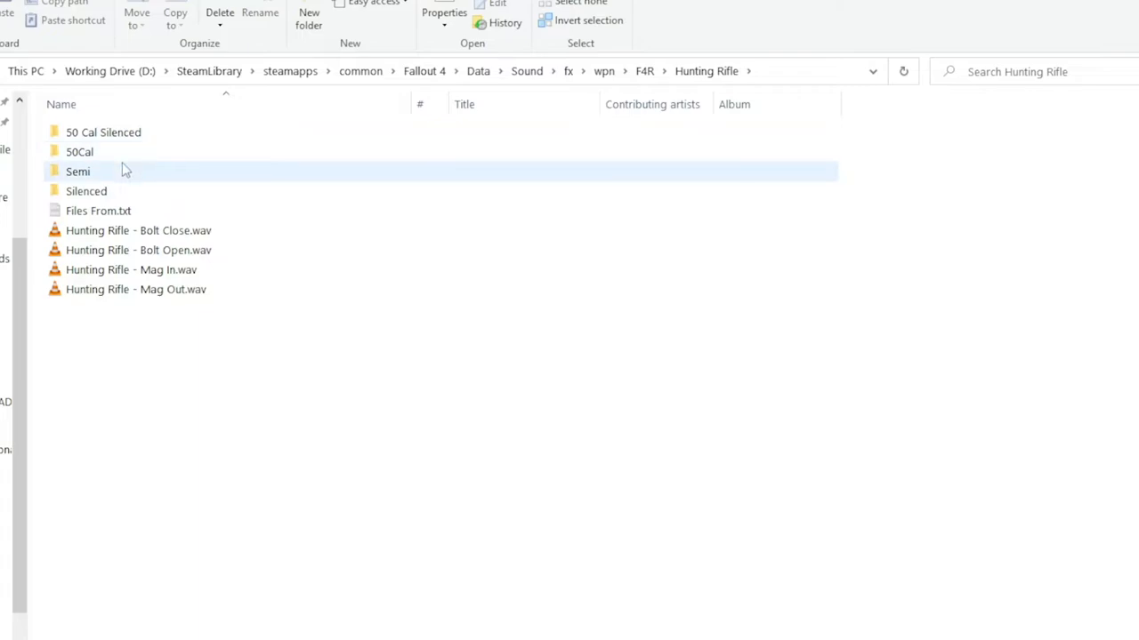
mouse_move(86, 190)
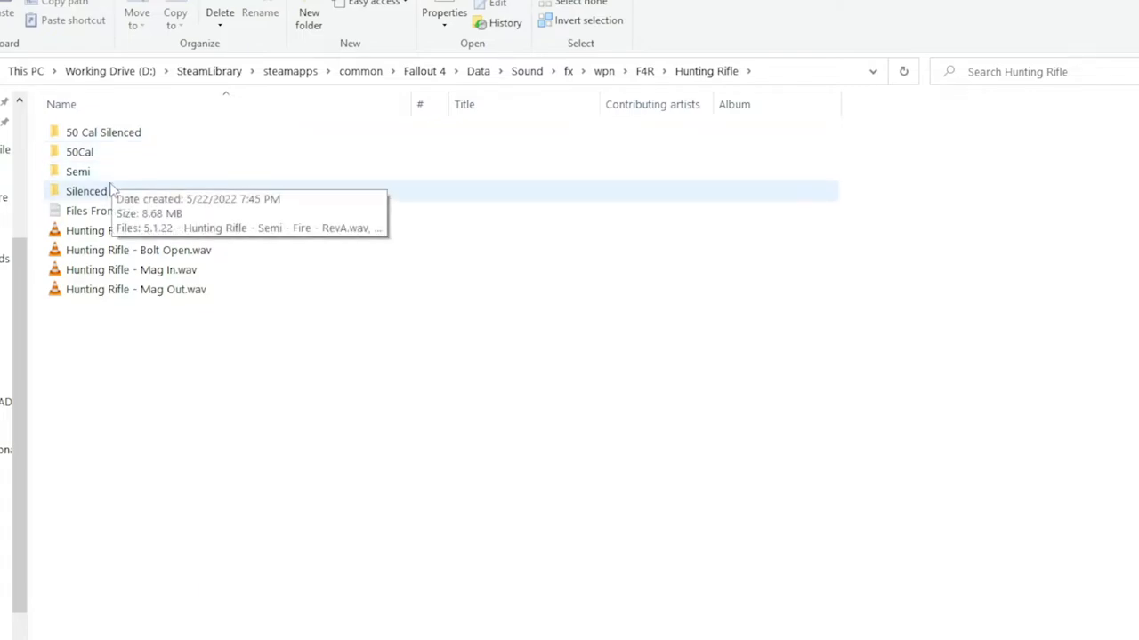
double_click(86, 191)
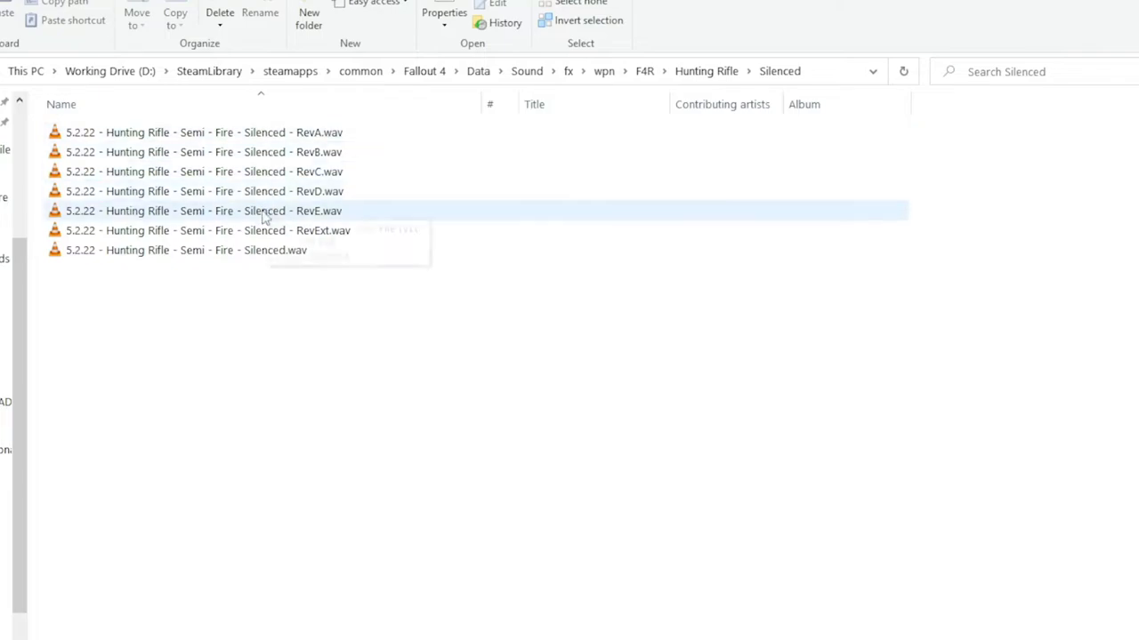
left_click(644, 71)
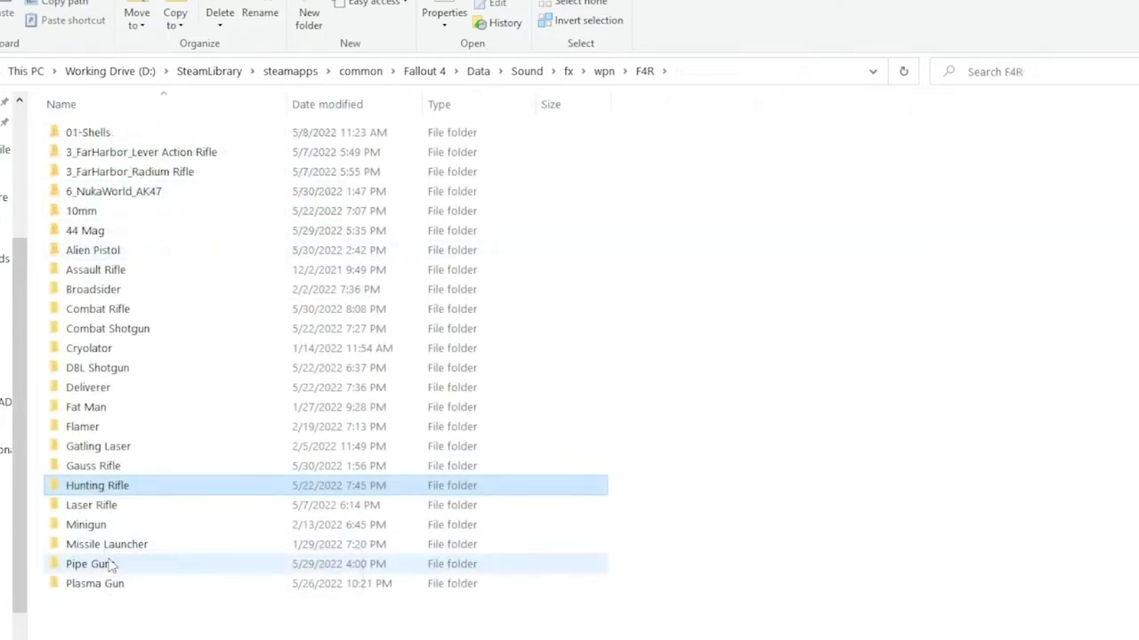
mouse_move(90, 563)
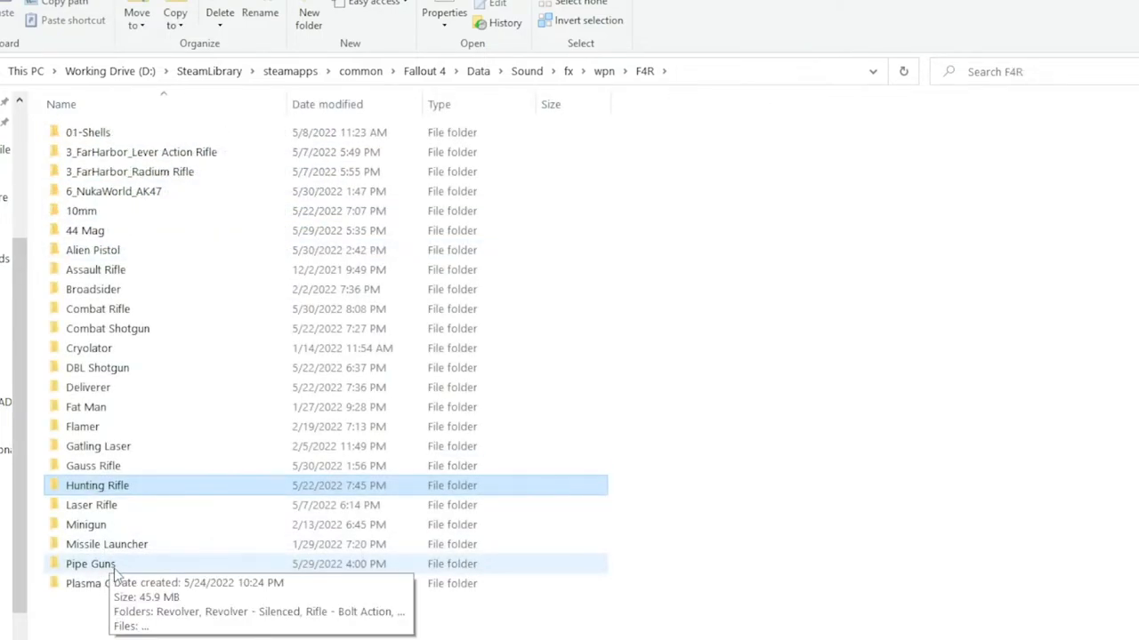
Step: Open the Pipe Guns folder and look over its revolver, rifle and reload WAV items
double_click(90, 564)
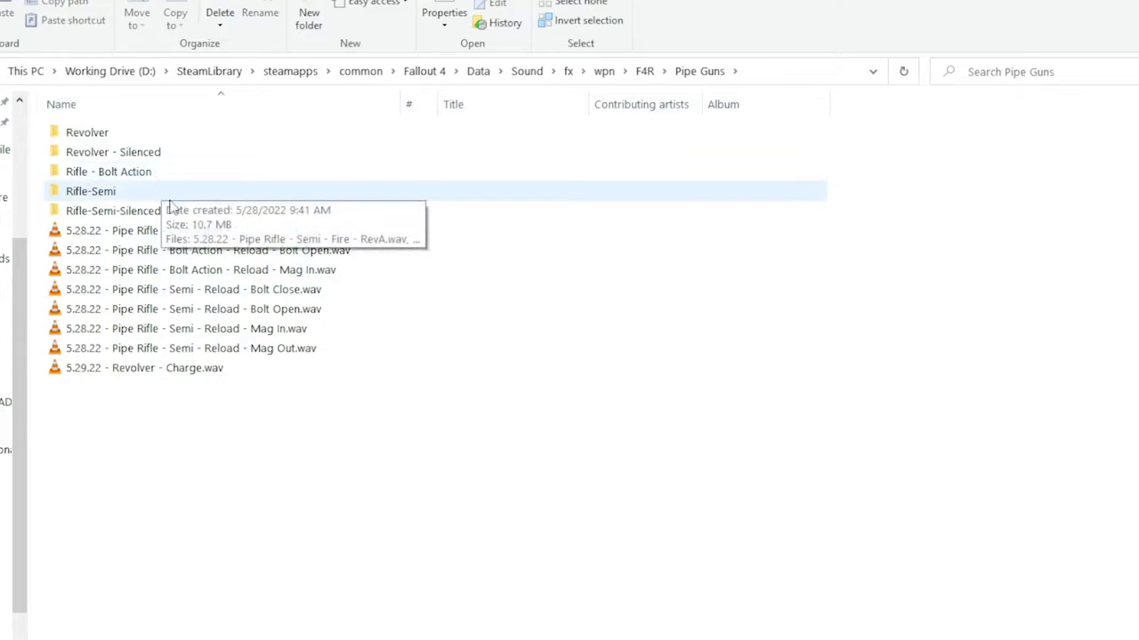
mouse_move(181, 187)
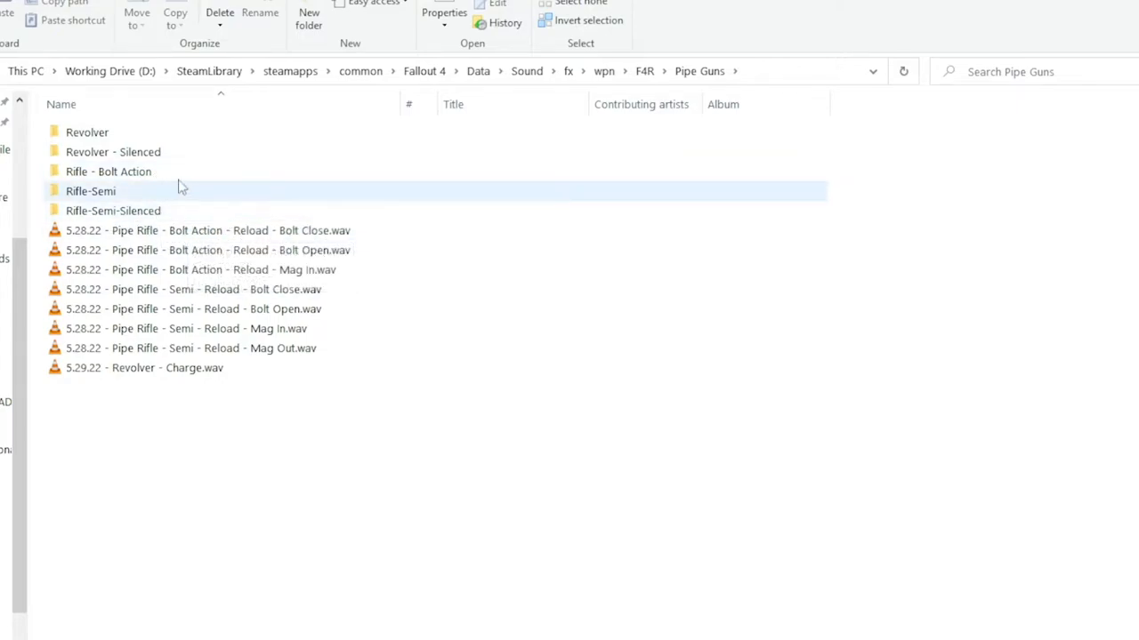
left_click(113, 210)
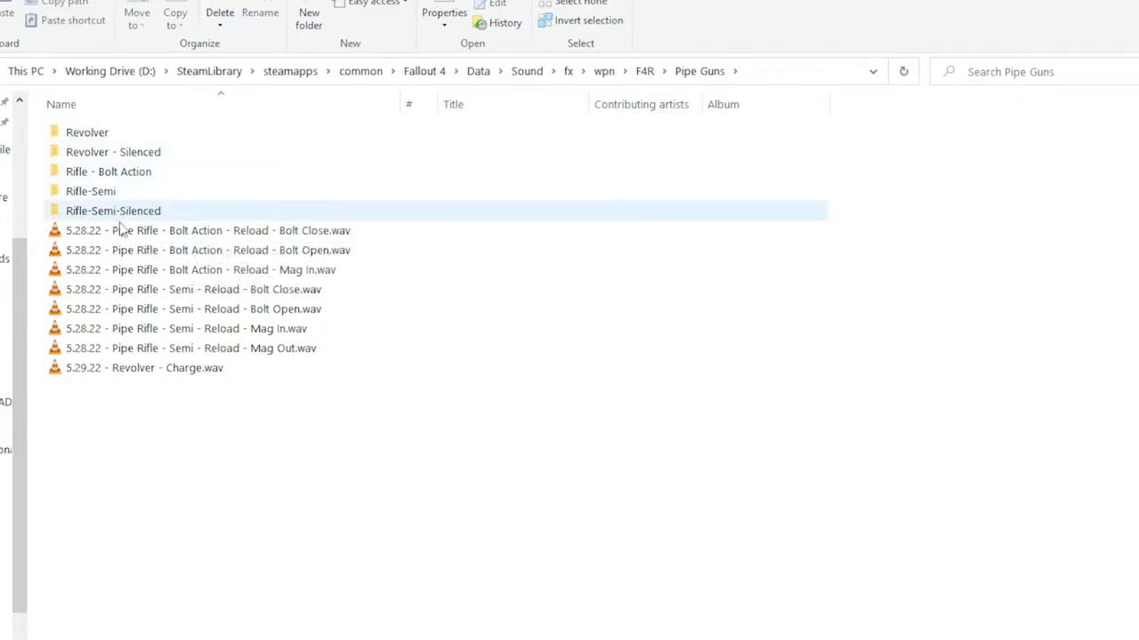
left_click(169, 402)
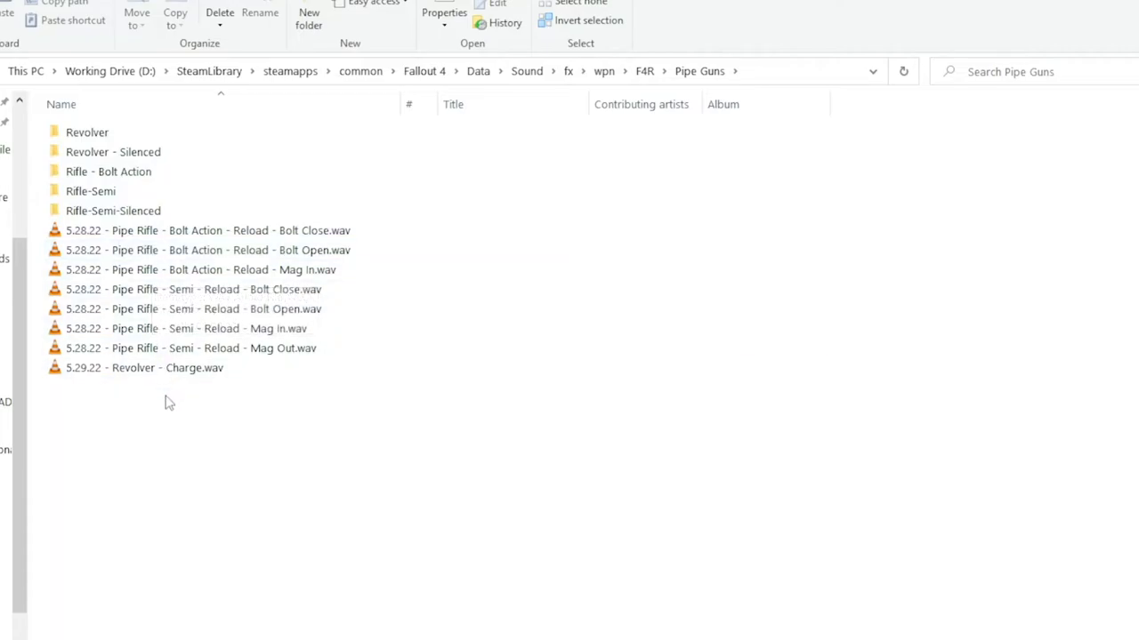